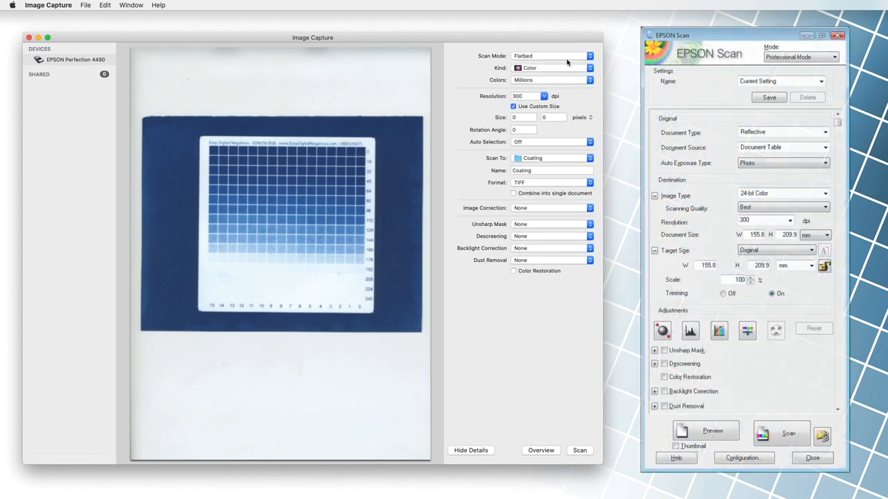
# Keep the scan kind as colour with millions of colours and confirm the resolution value
pyautogui.click(551, 67)
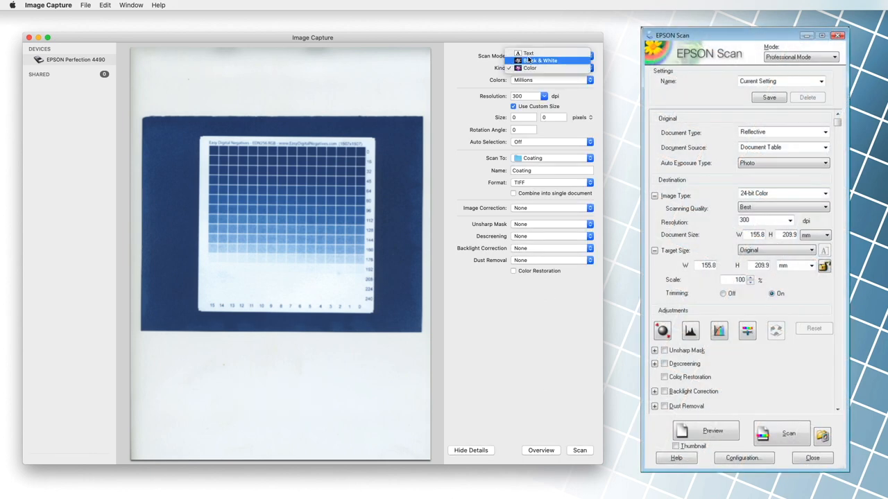
pyautogui.click(530, 68)
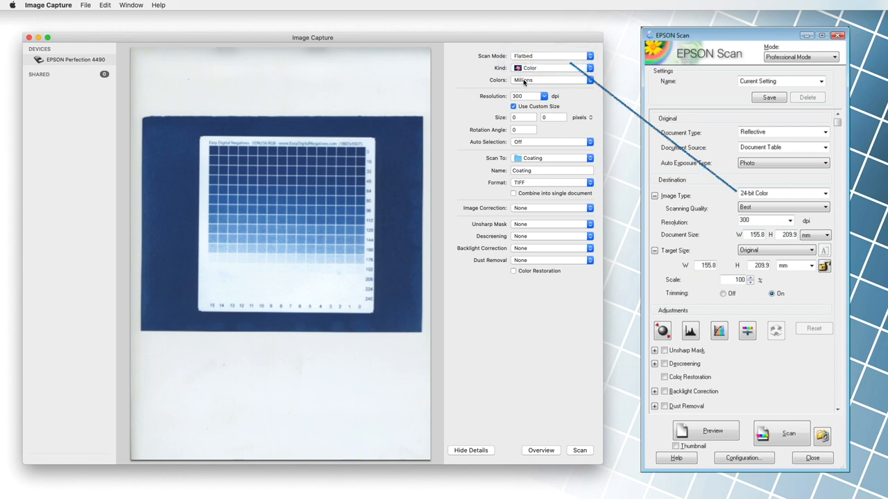
pyautogui.click(552, 79)
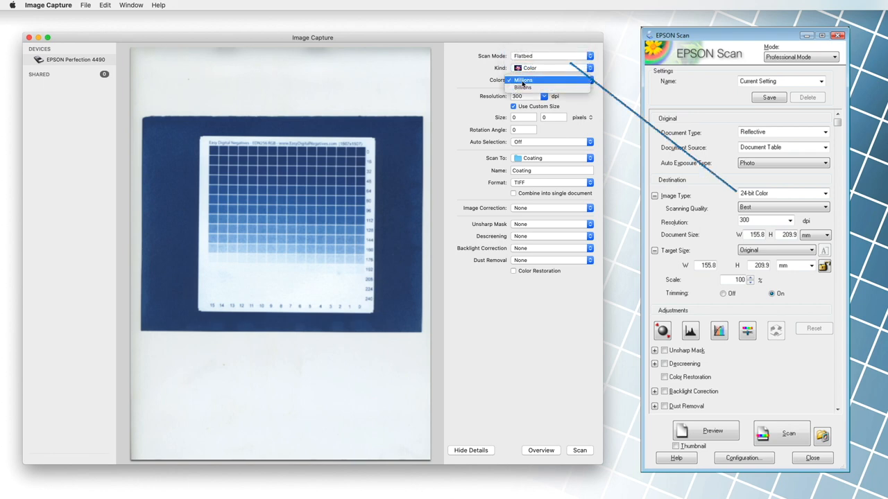
pyautogui.click(523, 80)
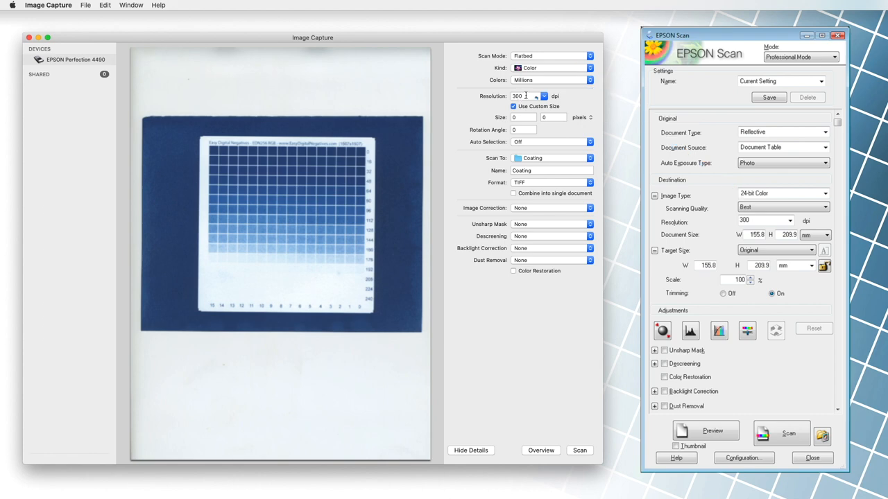
pyautogui.click(544, 96)
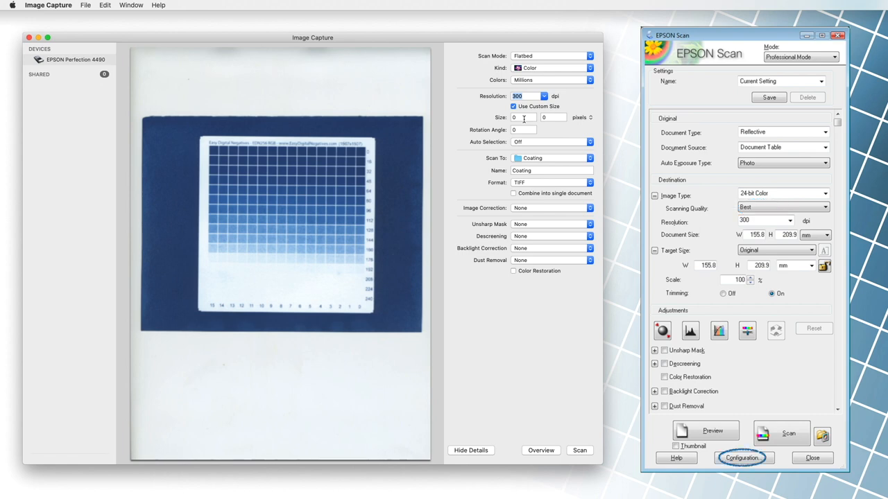
# Name the scan Test1 and leave image correction at None
pyautogui.write('Test1')
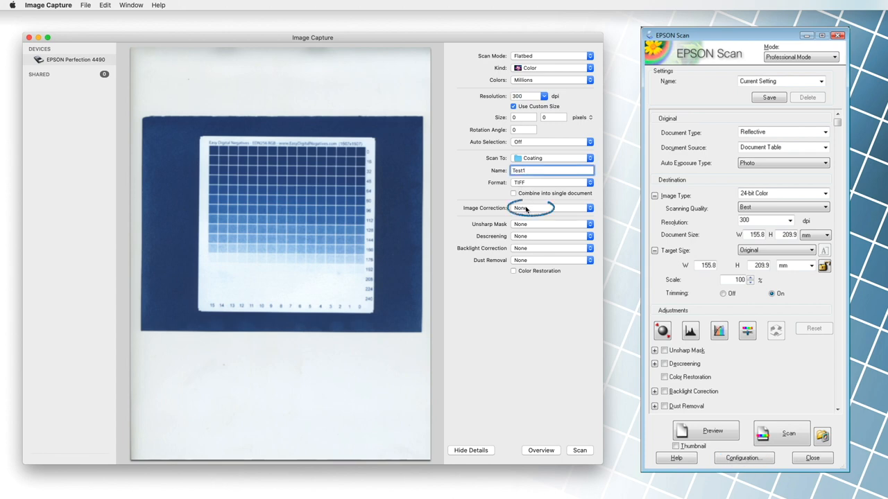
pyautogui.click(550, 208)
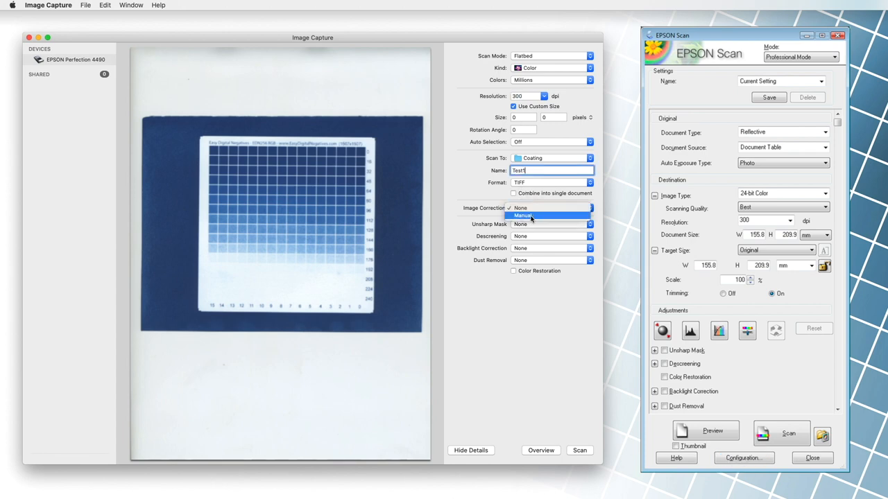
pyautogui.click(520, 208)
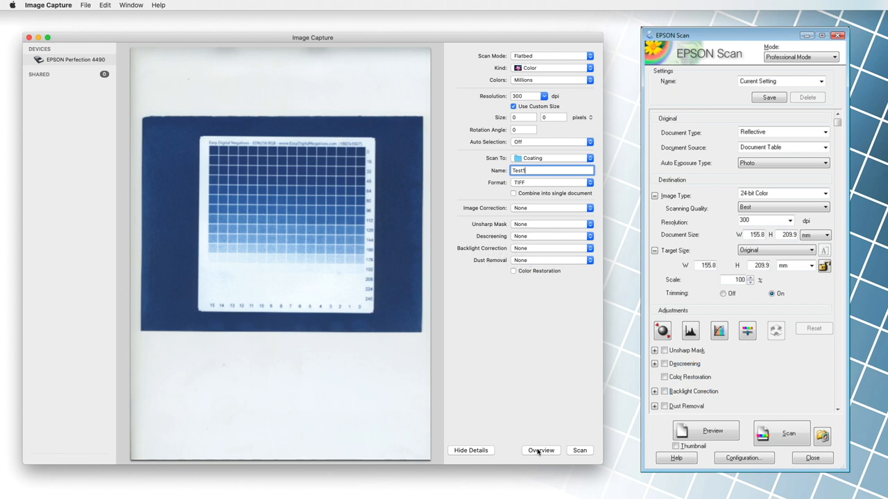
# Preview the scanner bed, set the custom size to 150, and scan the chart area as Test1
pyautogui.click(540, 450)
pyautogui.write('300')
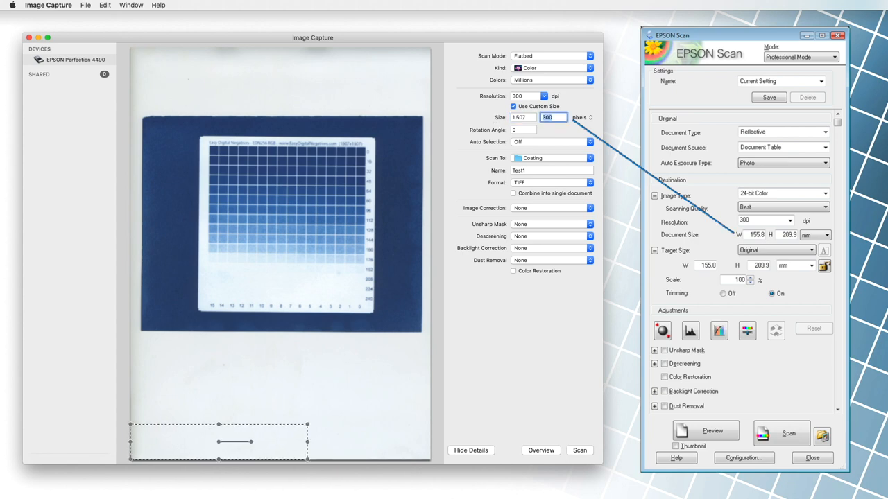
pyautogui.write('150')
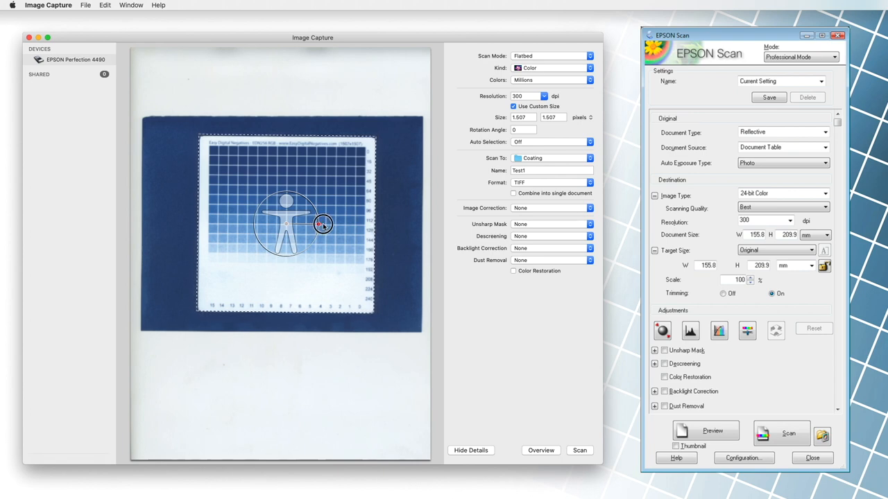
pyautogui.click(579, 450)
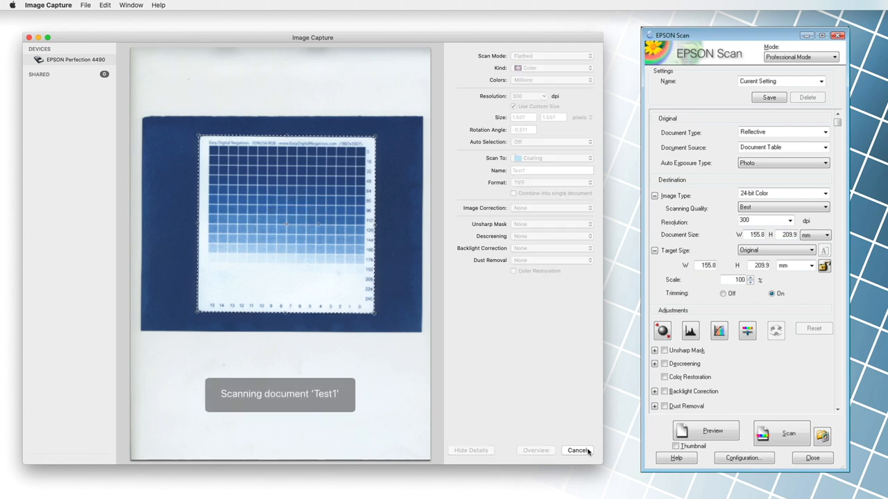
pyautogui.click(578, 450)
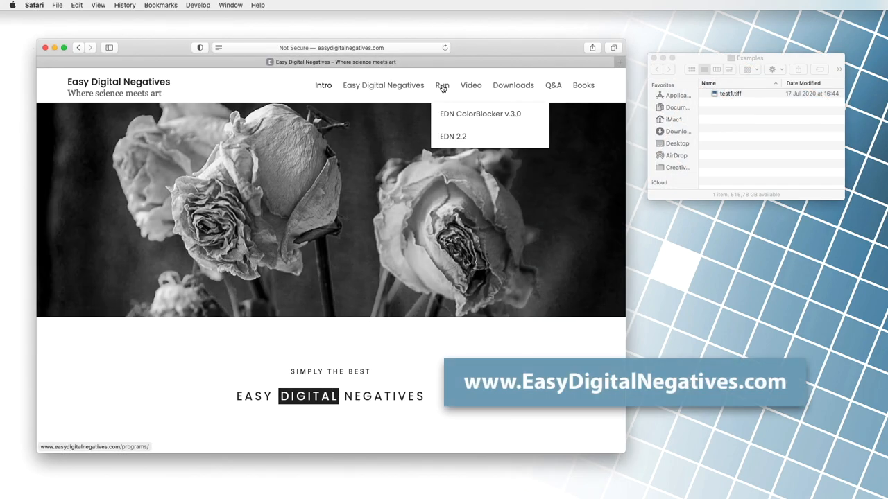
# Launch EDN 2.2 from the Run menu and import test1.tiff to show its linearized curve
pyautogui.click(453, 136)
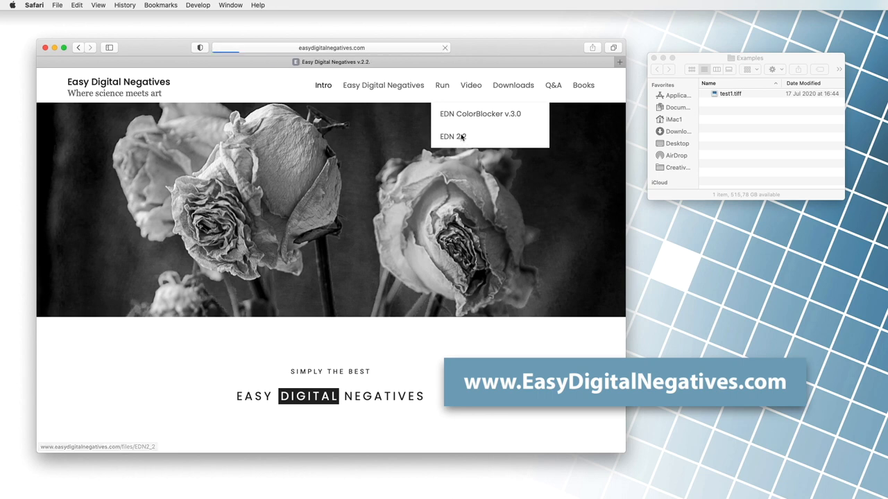
pyautogui.click(452, 136)
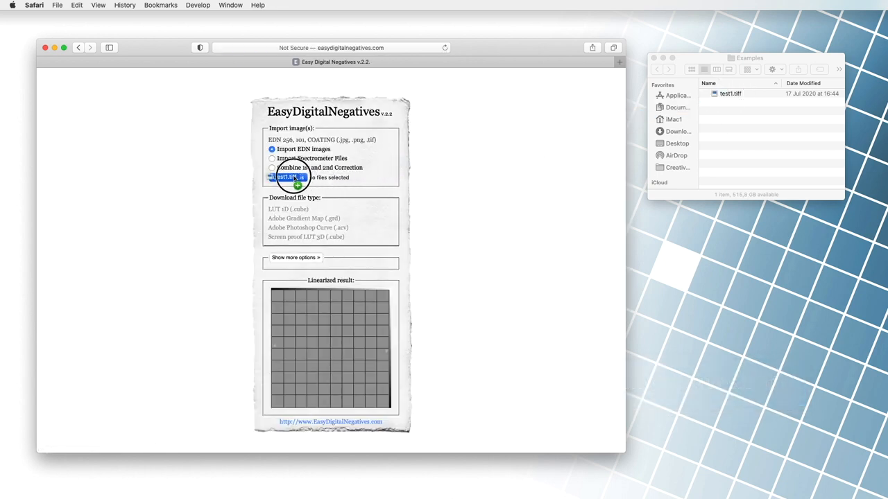
pyautogui.click(287, 177)
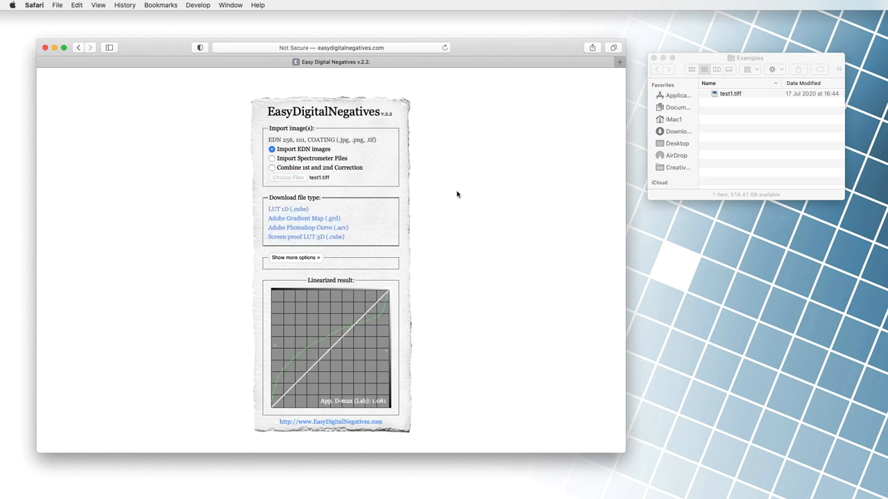